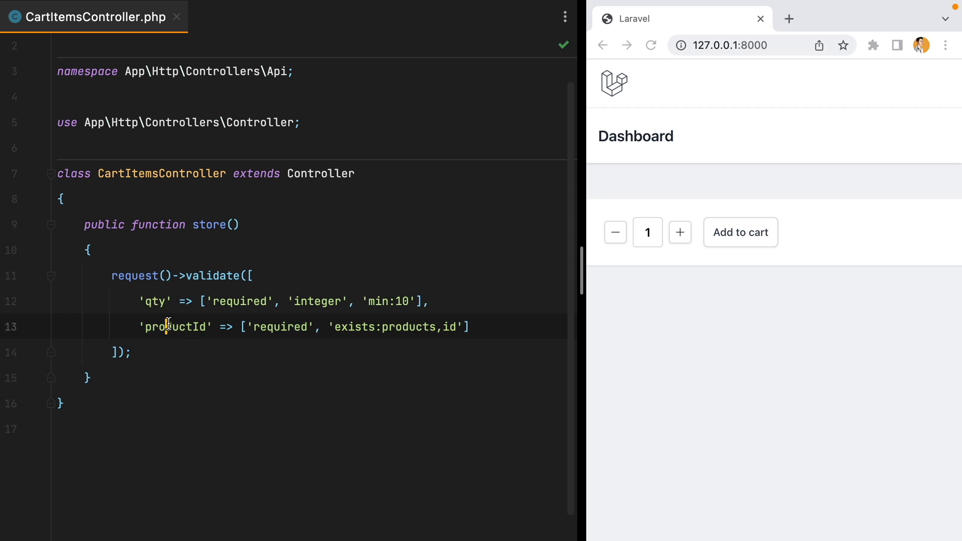
Add to cart in the browser to show the default qty and productId validation errors.
{"action": "left_click", "coordinate": [740, 231]}
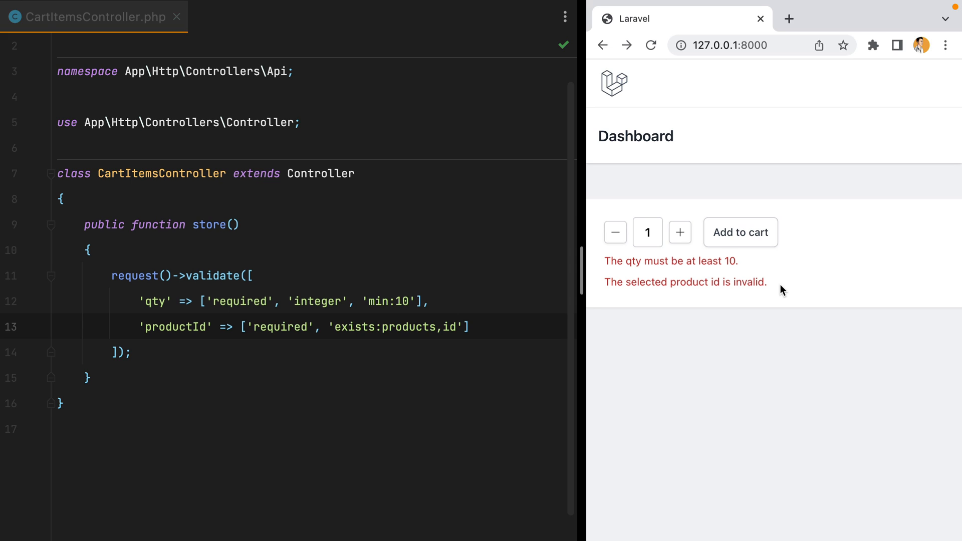
{"action": "mouse_move", "coordinate": [660, 253]}
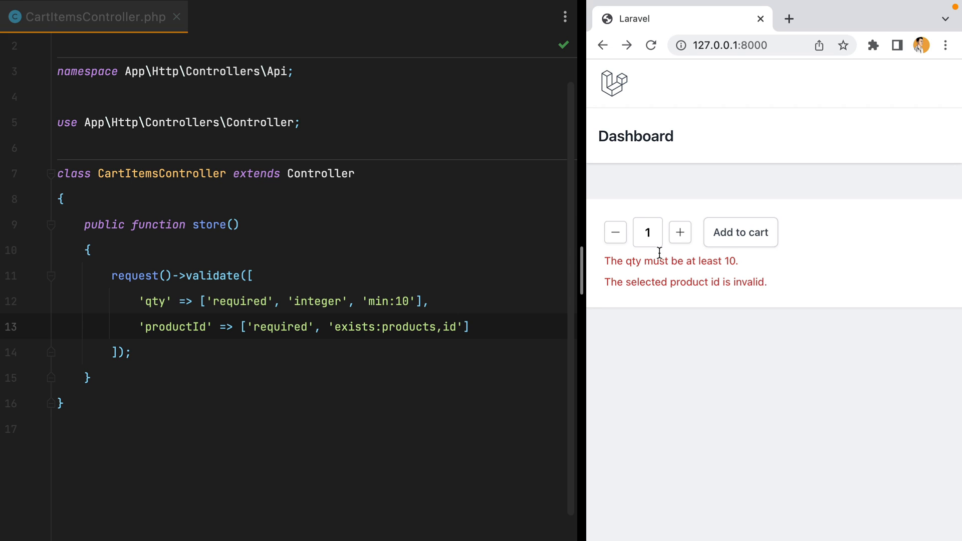
{"action": "mouse_move", "coordinate": [684, 259]}
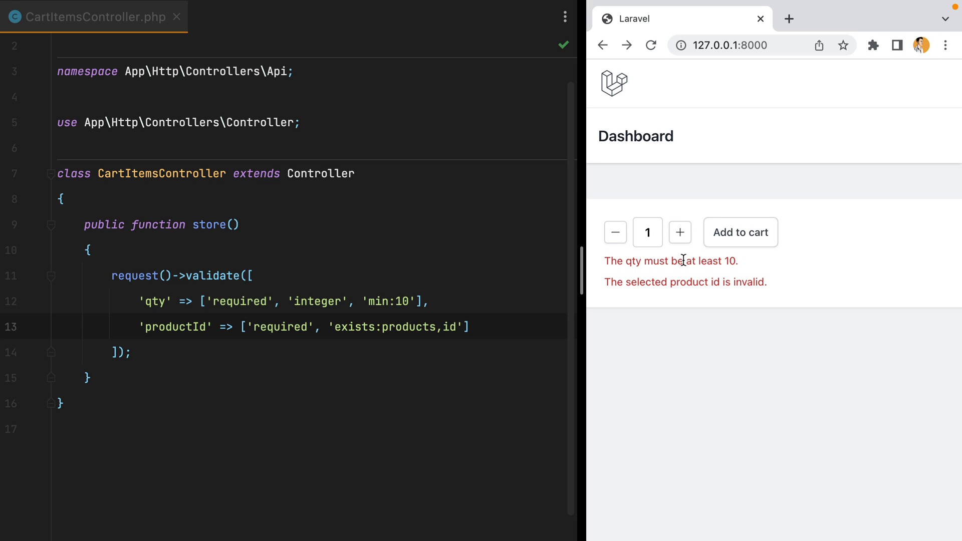
{"action": "mouse_move", "coordinate": [661, 256]}
{"action": "type", "text": "], ["}
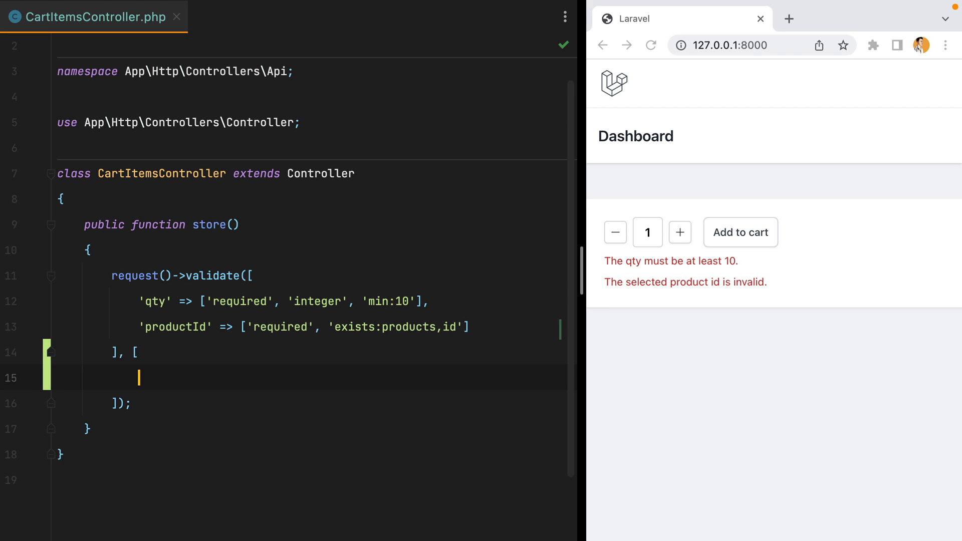
{"action": "mouse_move", "coordinate": [162, 330]}
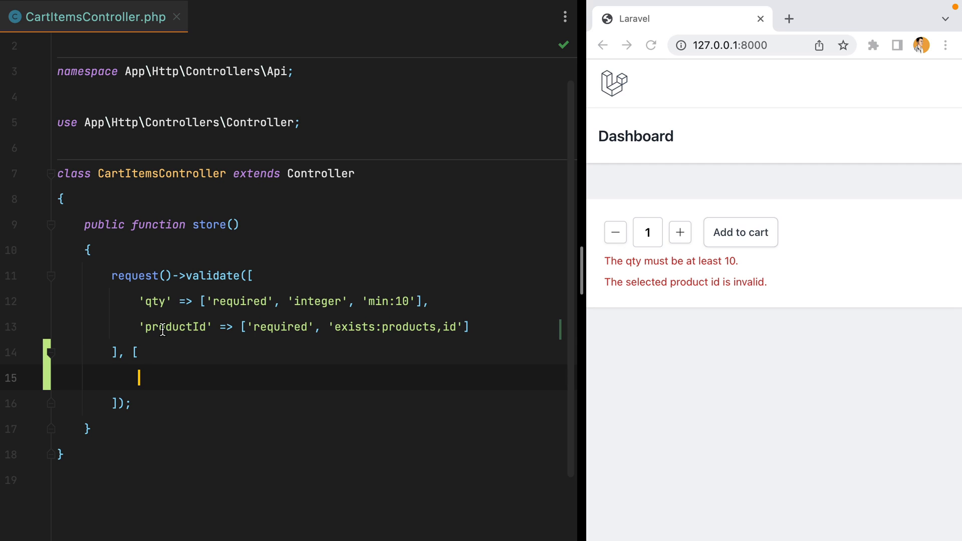
Map 'productId.exists' to the message 'The product is no longer available.'.
{"action": "type", "text": "'productId'"}
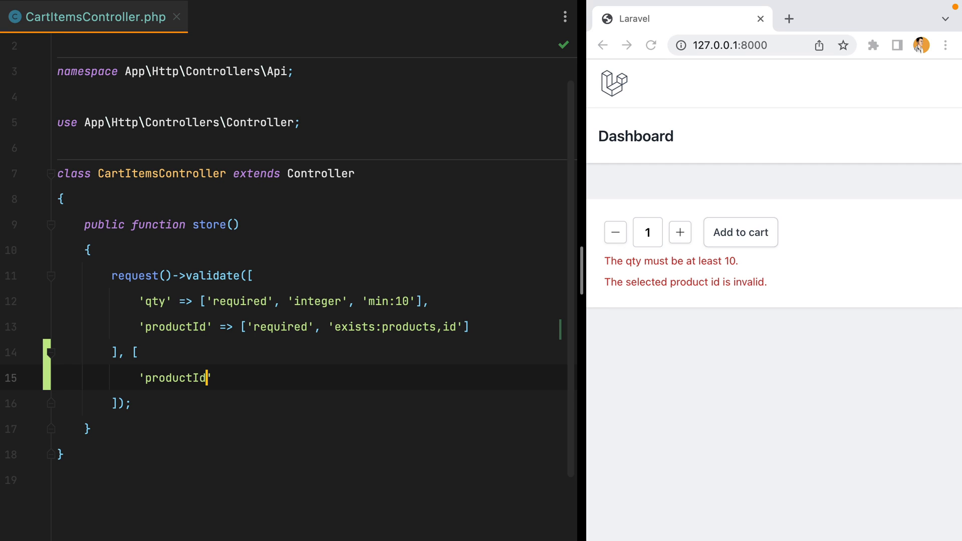
{"action": "type", "text": "."}
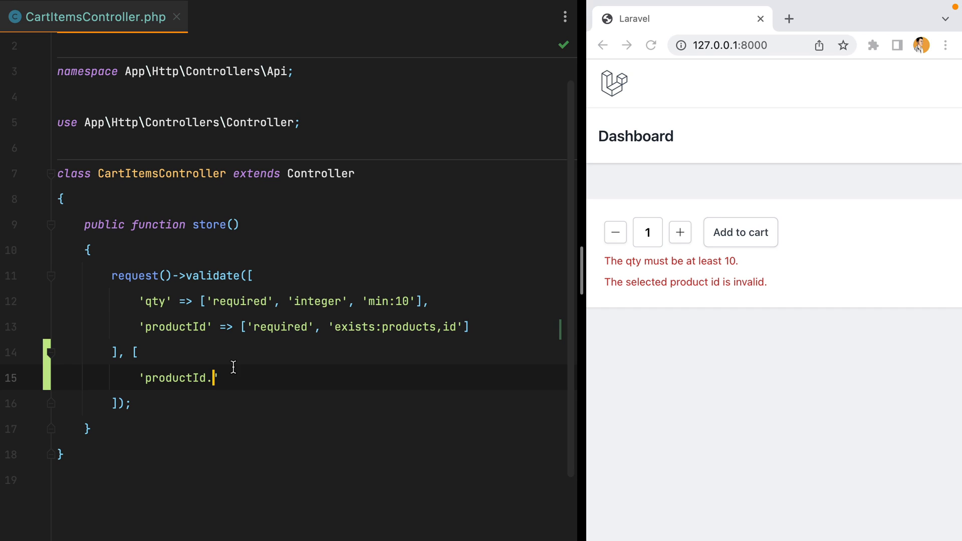
{"action": "type", "text": "exists' =>"}
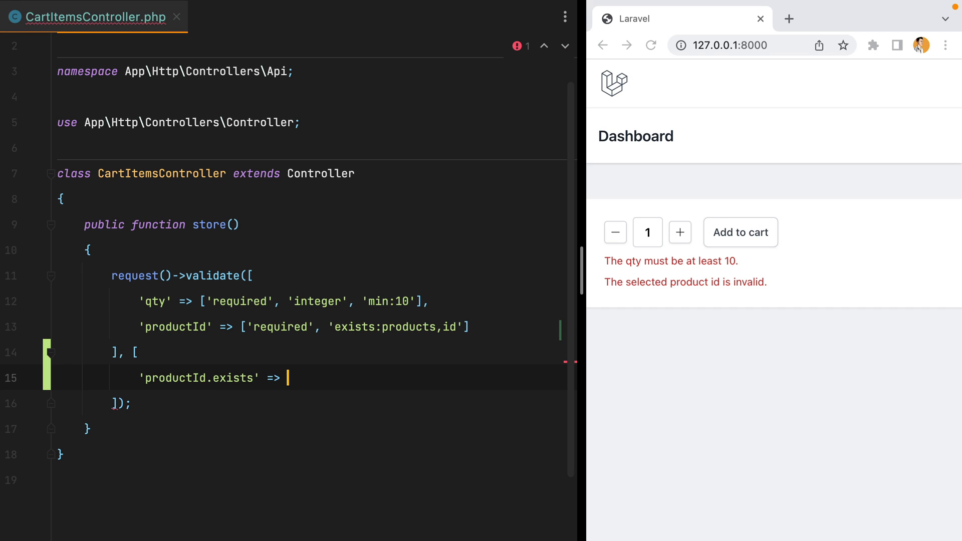
{"action": "type", "text": "''"}
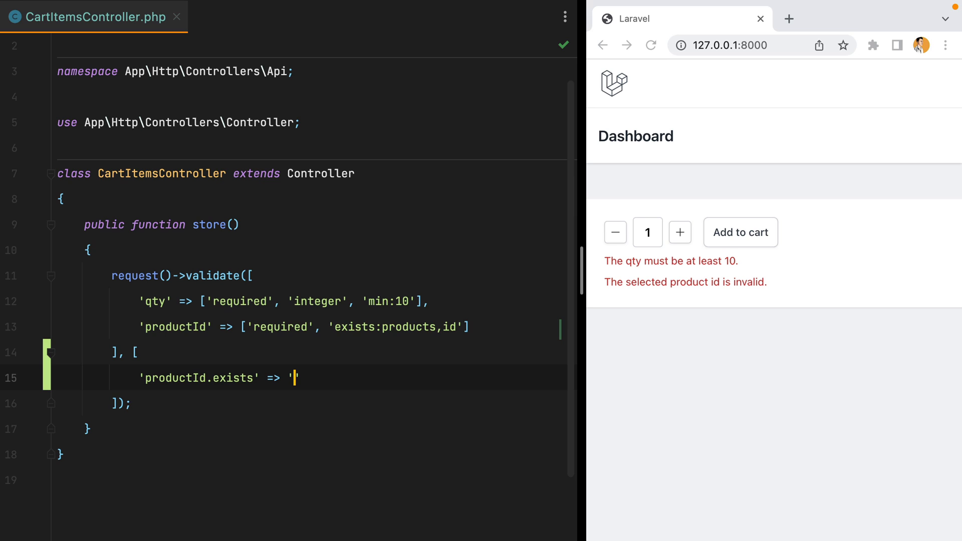
{"action": "type", "text": "The produc"}
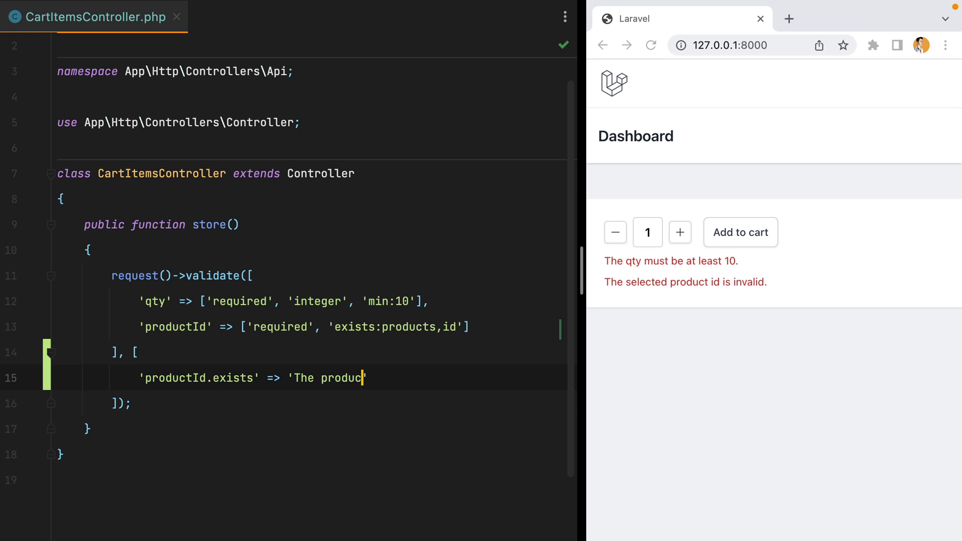
{"action": "type", "text": "t"}
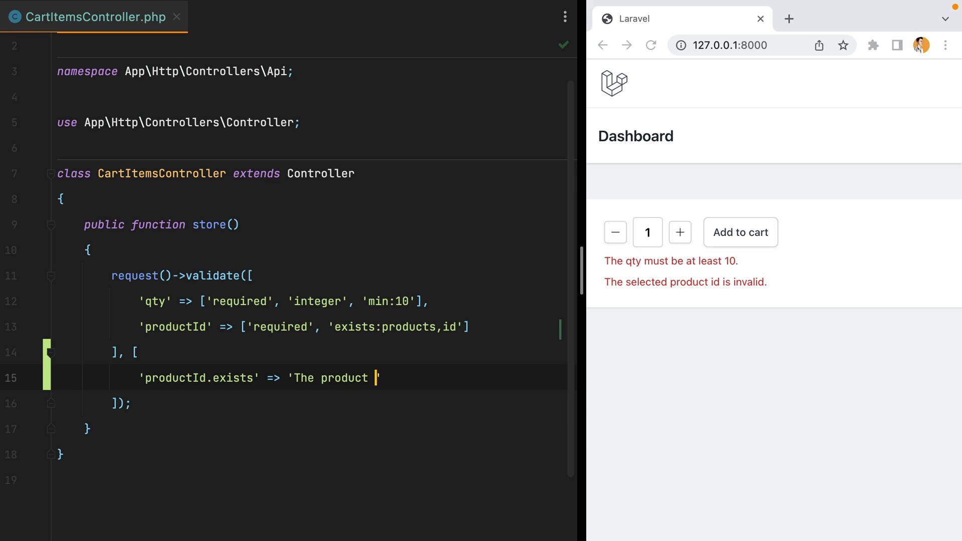
{"action": "type", "text": "is no longer a"}
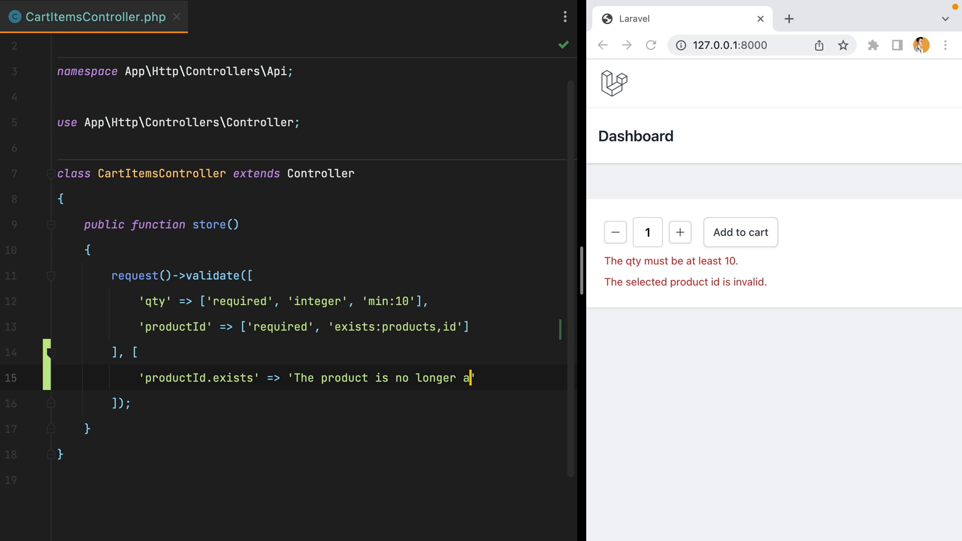
{"action": "type", "text": "vailable.'"}
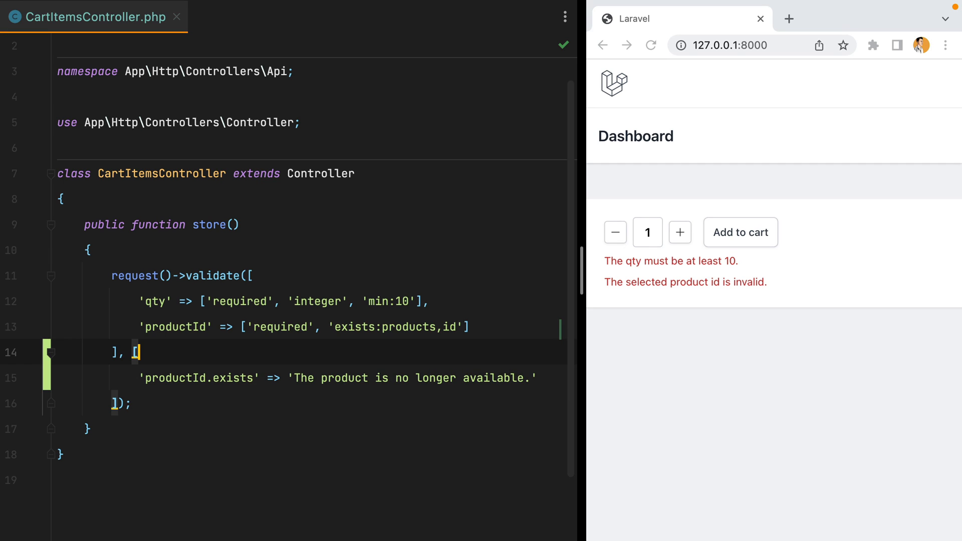
Map 'qty.min' to the message 'The quantity must be at least :min'.
{"action": "type", "text": "'qty'"}
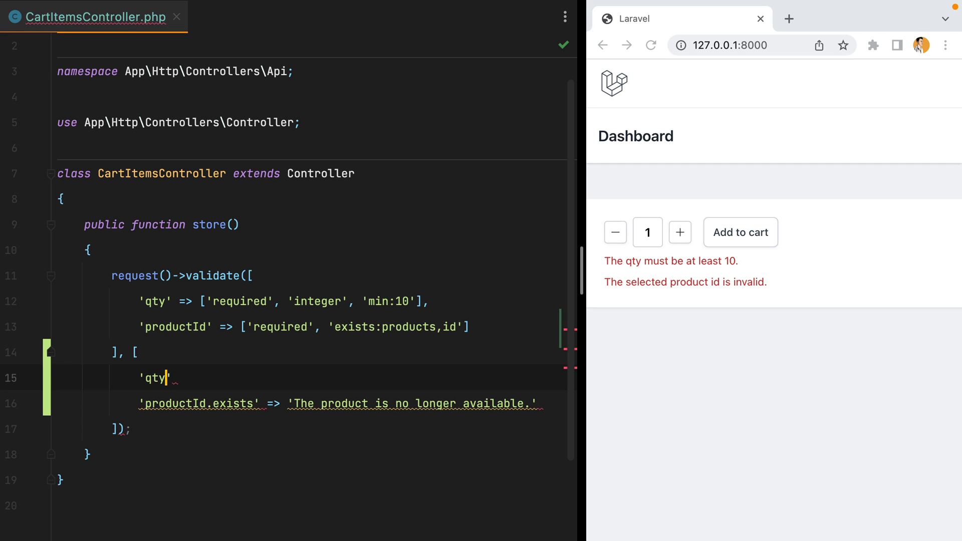
{"action": "type", "text": ".min"}
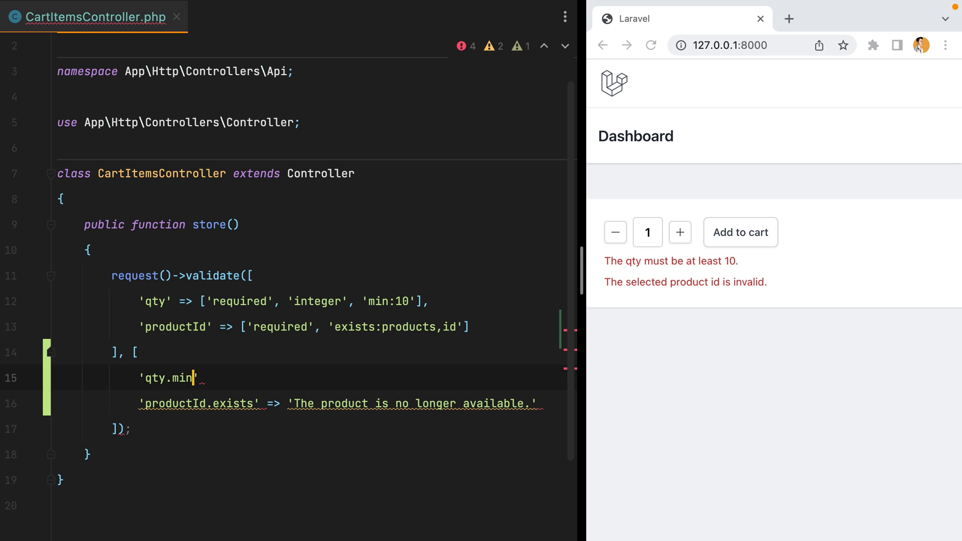
{"action": "type", "text": "=> ''"}
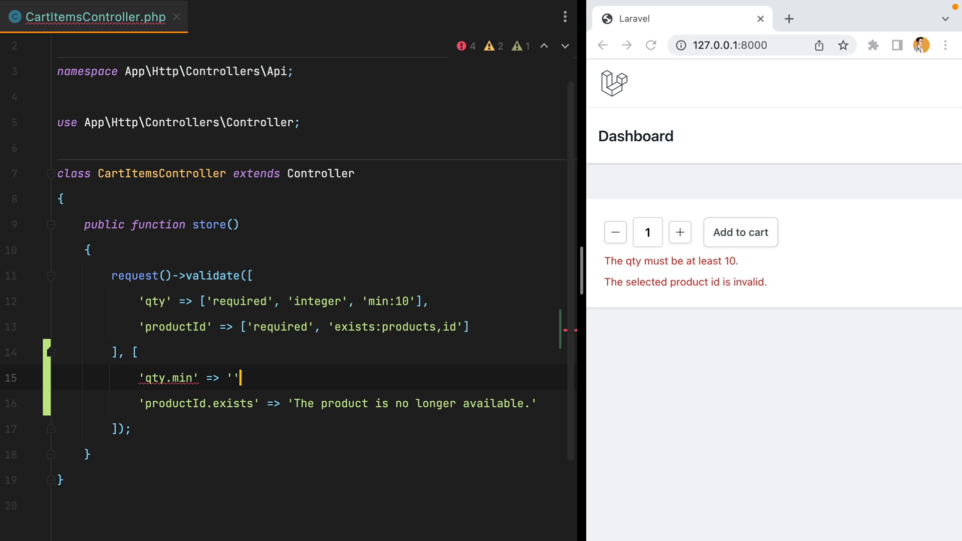
{"action": "type", "text": "The qu"}
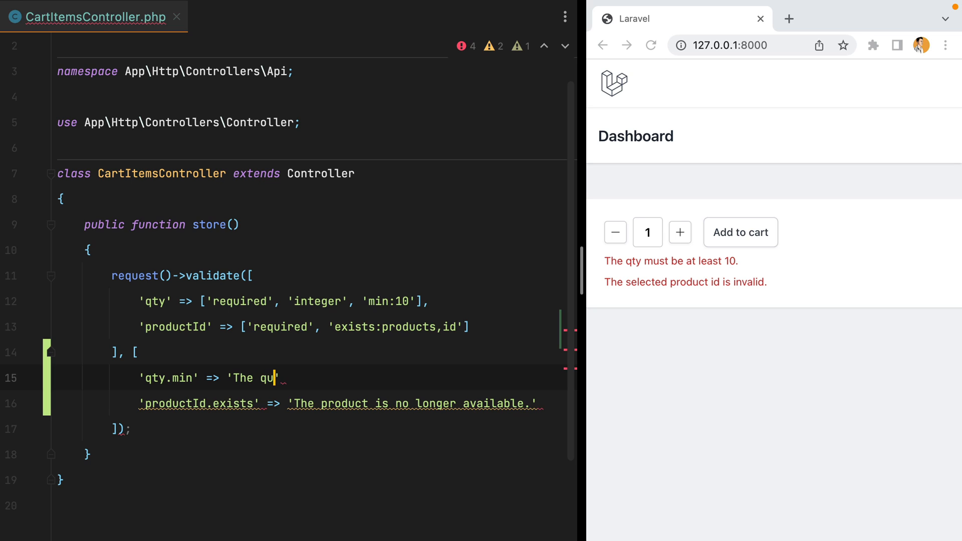
{"action": "type", "text": "antity must be"}
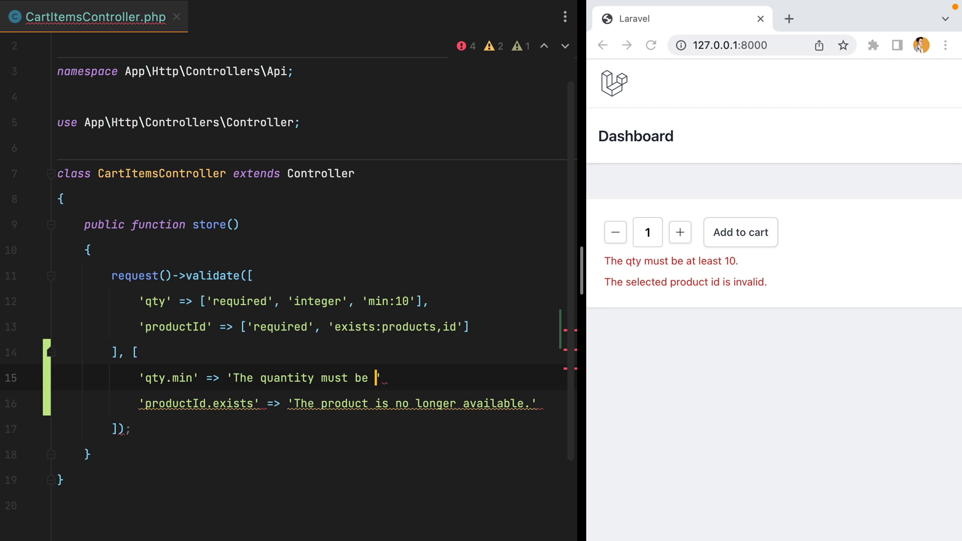
{"action": "type", "text": "at least"}
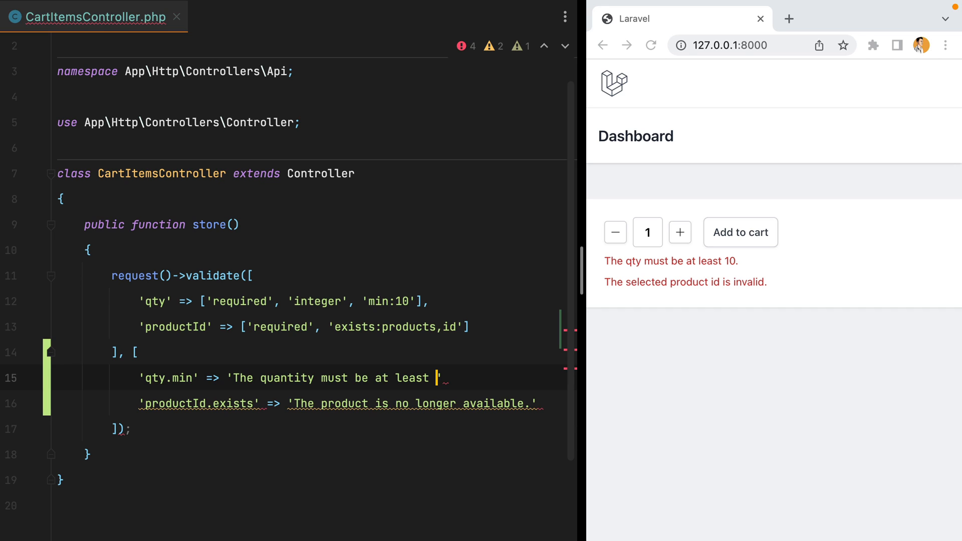
{"action": "type", "text": ":min."}
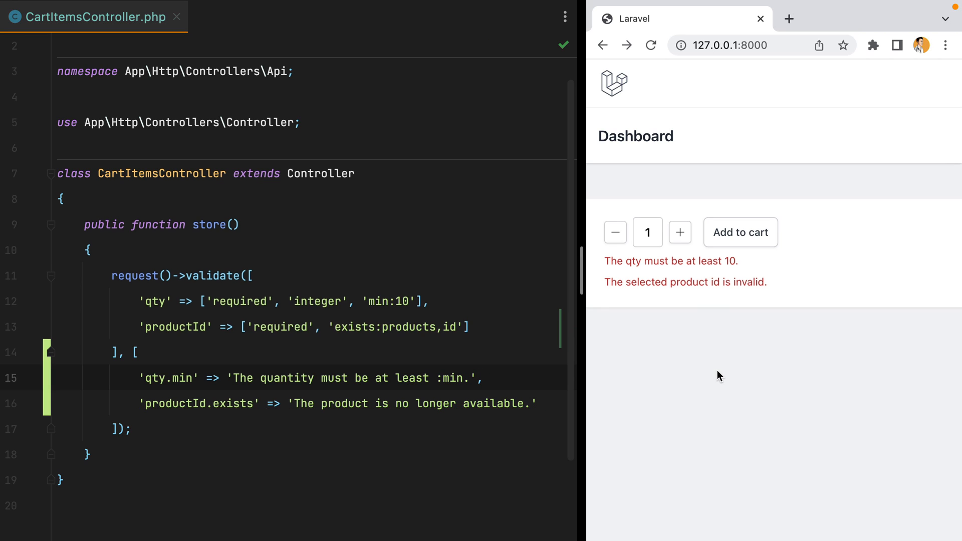
Add to cart again so the browser shows the two custom error messages.
{"action": "left_click", "coordinate": [740, 231]}
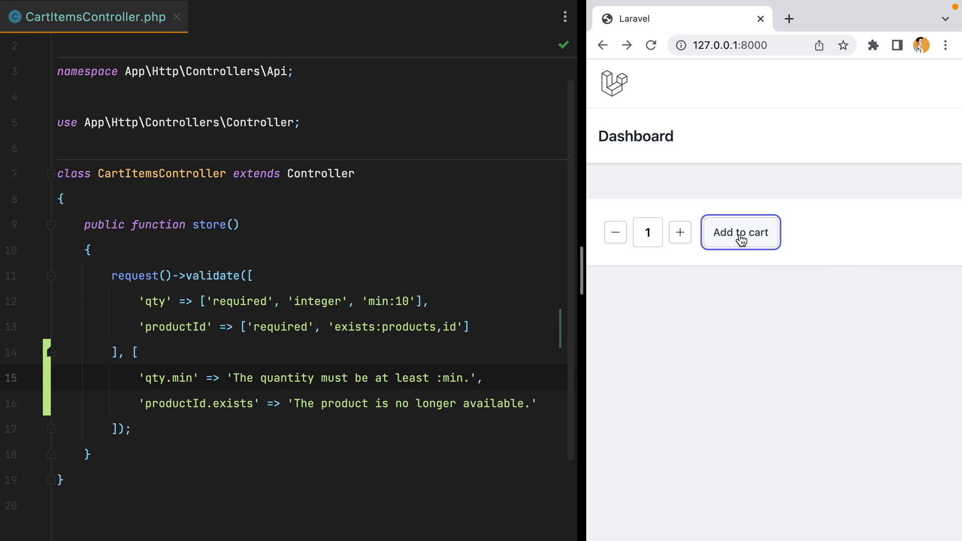
{"action": "left_click", "coordinate": [740, 232]}
{"action": "type", "text": "php"}
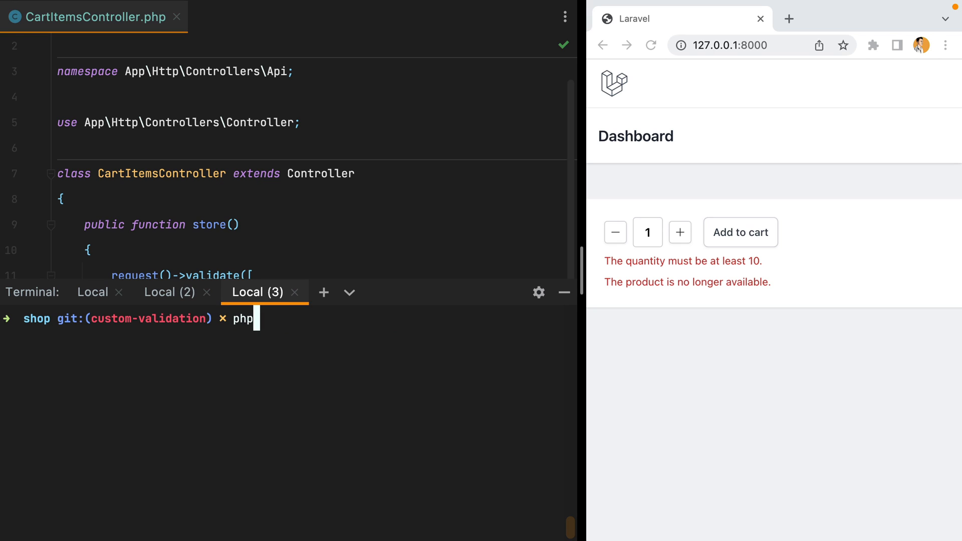
Run php artisan make:request StoreCartItemRequest in the terminal.
{"action": "type", "text": "artisan"}
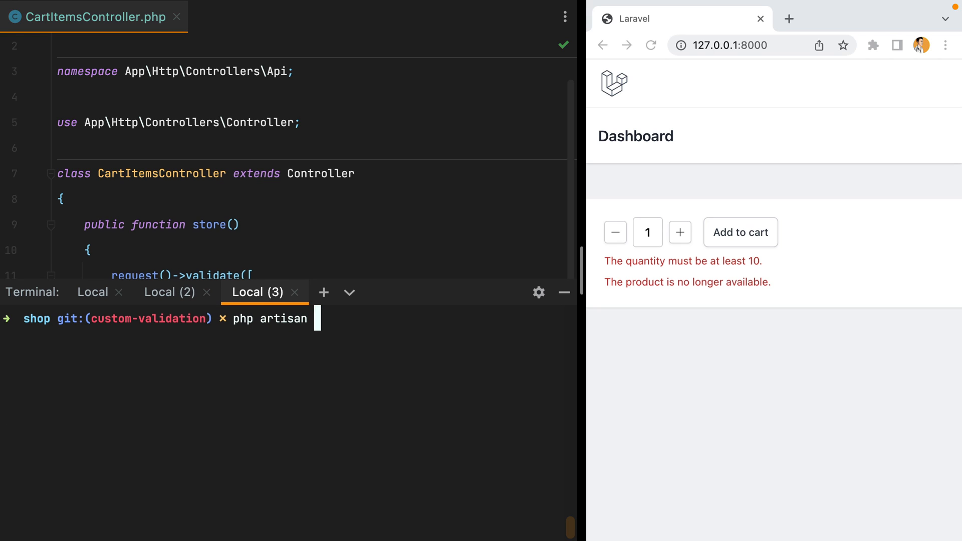
{"action": "type", "text": "make:request S"}
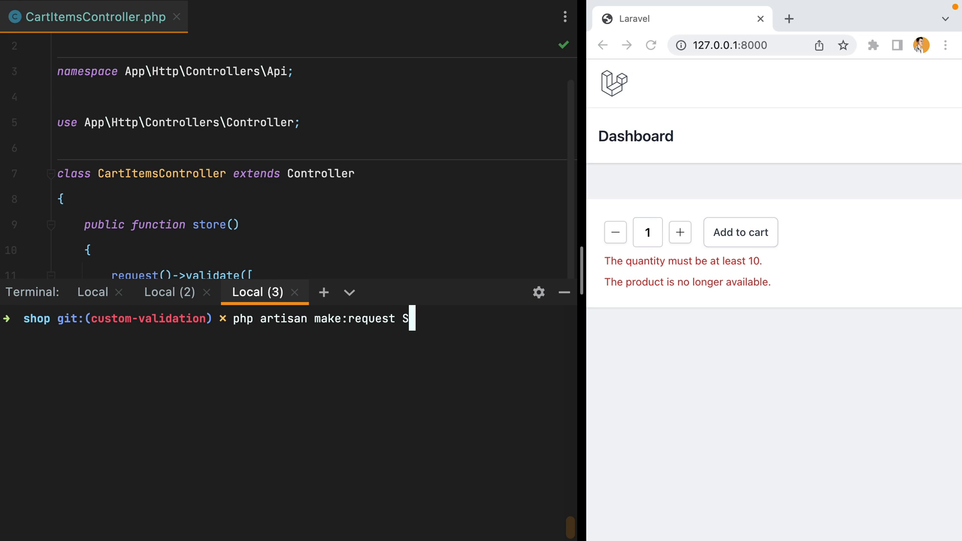
{"action": "type", "text": "toreCartItemR"}
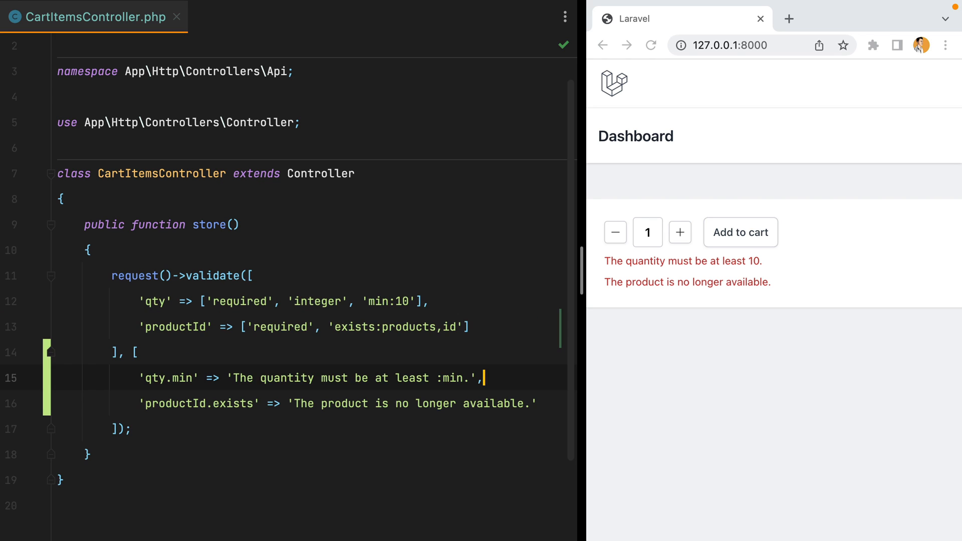
Make StoreCartItemRequest's authorize() return true.
{"action": "left_click", "coordinate": [288, 17]}
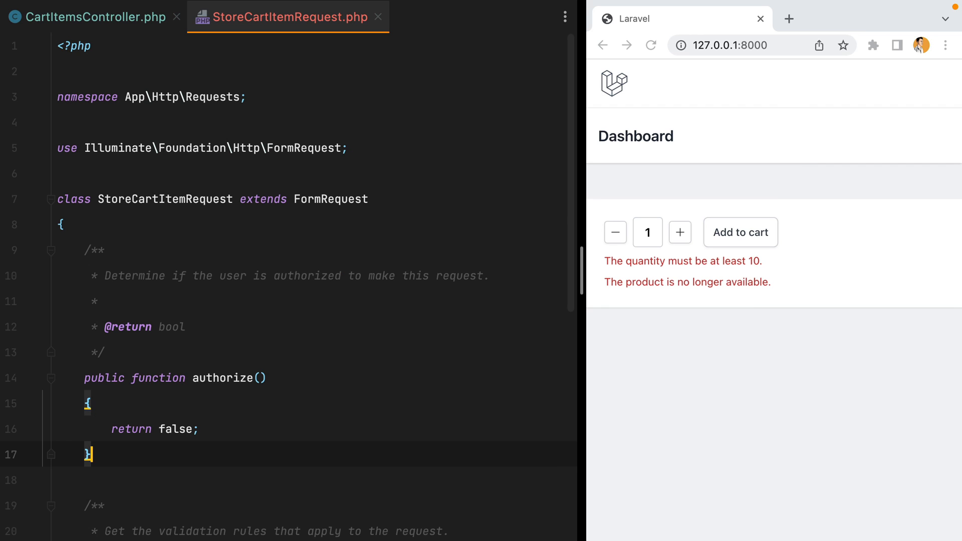
{"action": "scroll", "scroll_direction": "down", "scroll_amount": 3}
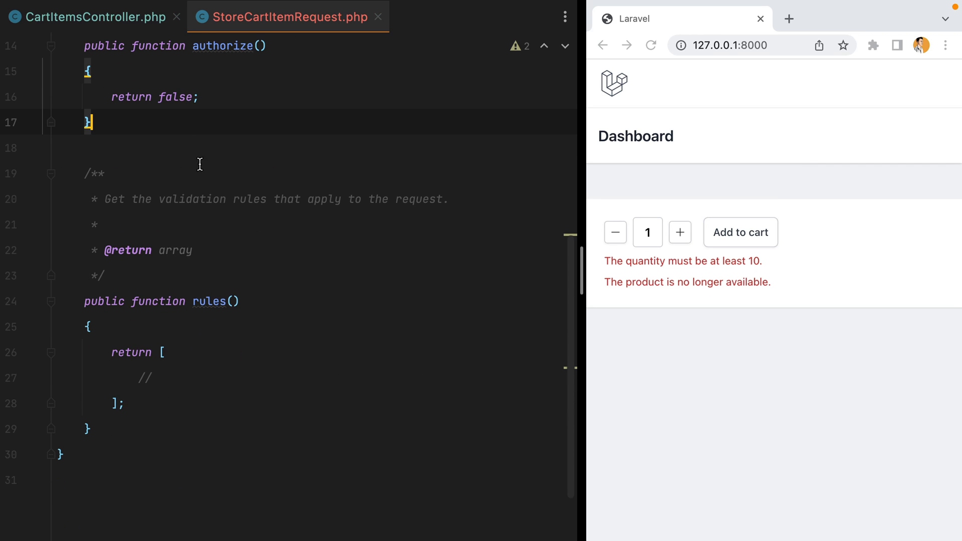
{"action": "type", "text": "true"}
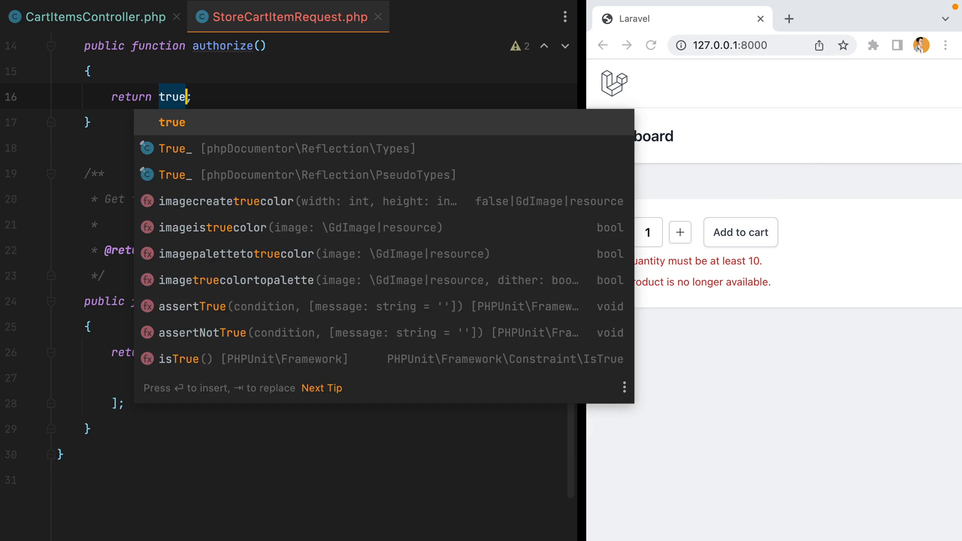
Copy the qty and productId rules from CartItemsController into the request's rules().
{"action": "left_click", "coordinate": [89, 17]}
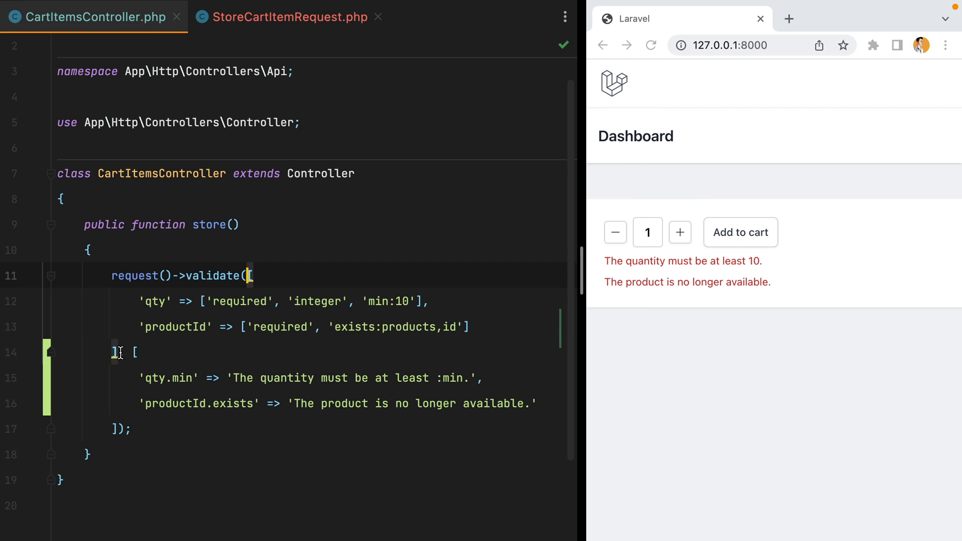
{"action": "left_click", "coordinate": [285, 17]}
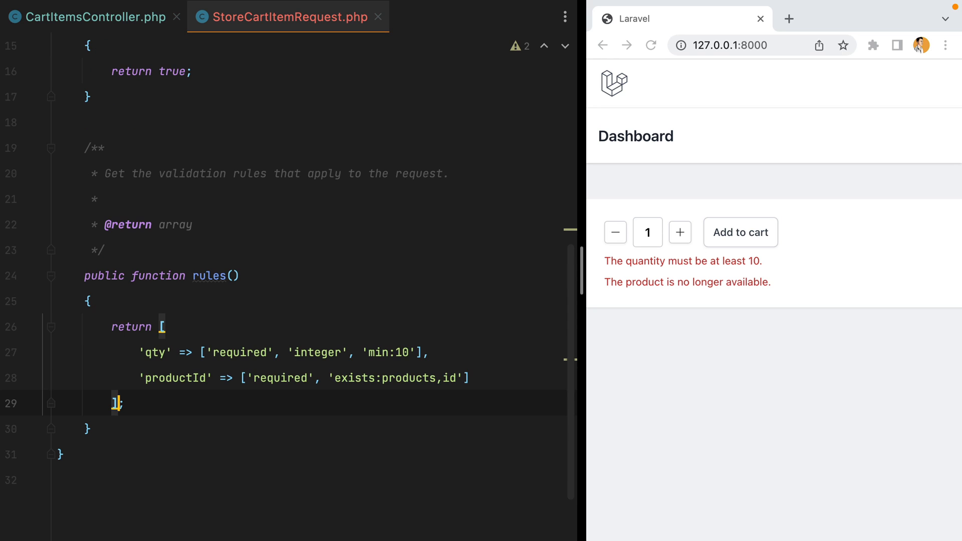
{"action": "key", "text": "enter"}
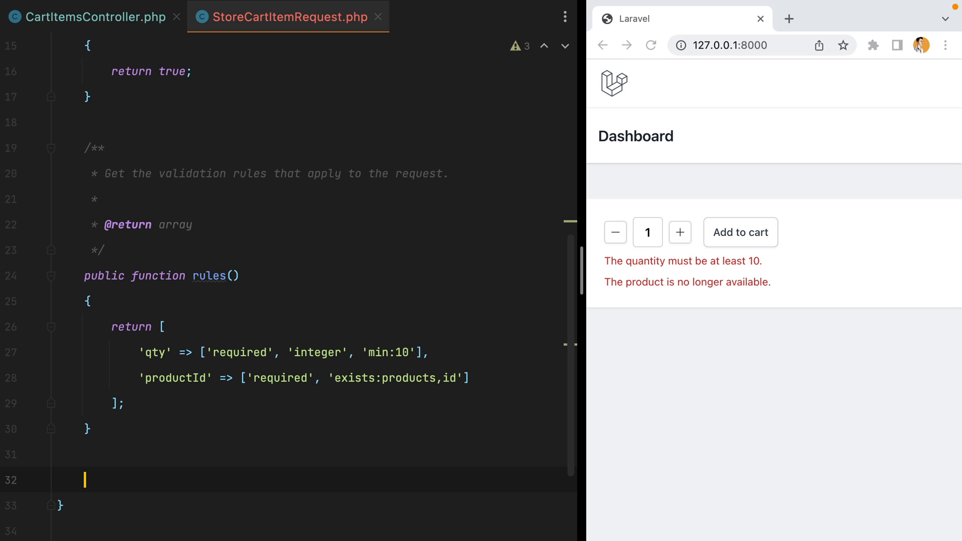
Declare a public messages() method in StoreCartItemRequest and grab the controller's messages array.
{"action": "type", "text": "public"}
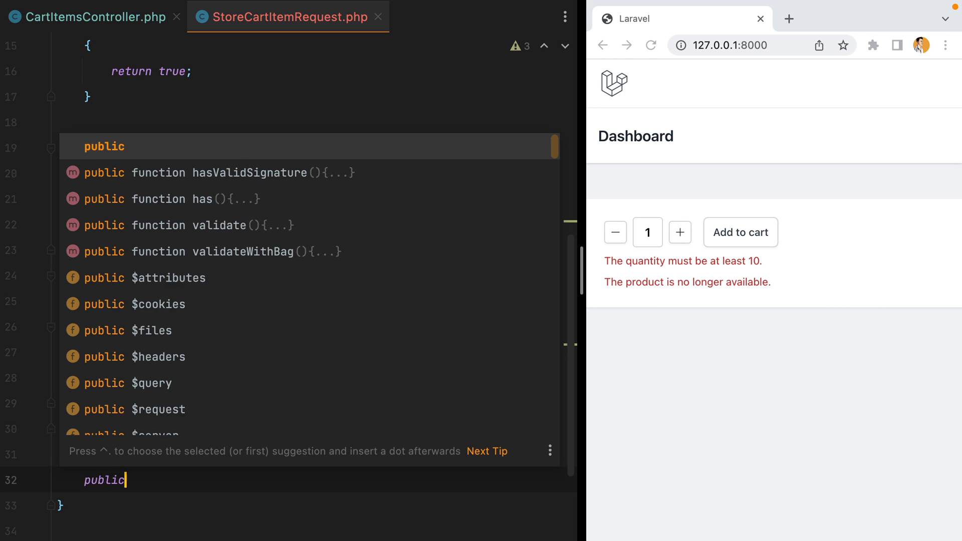
{"action": "type", "text": "function messages("}
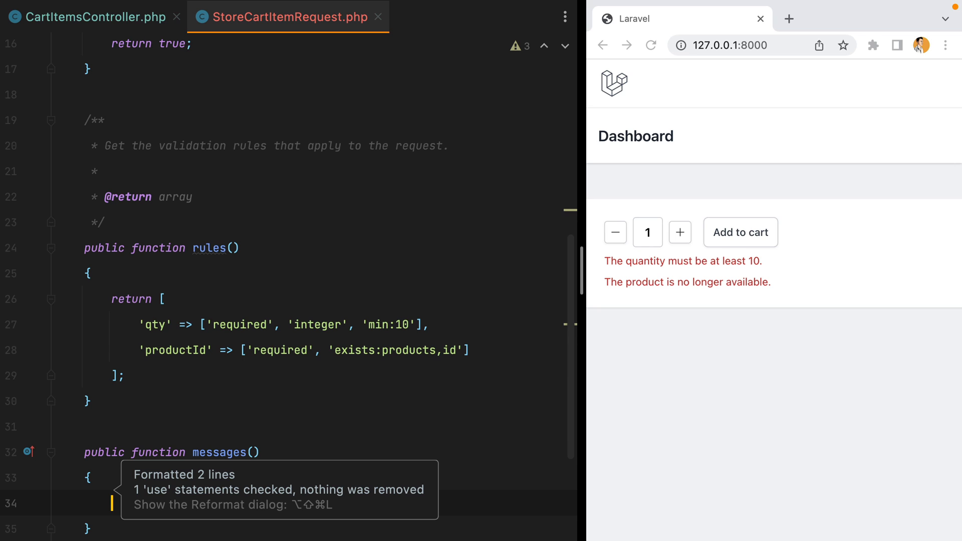
{"action": "mouse_move", "coordinate": [297, 117]}
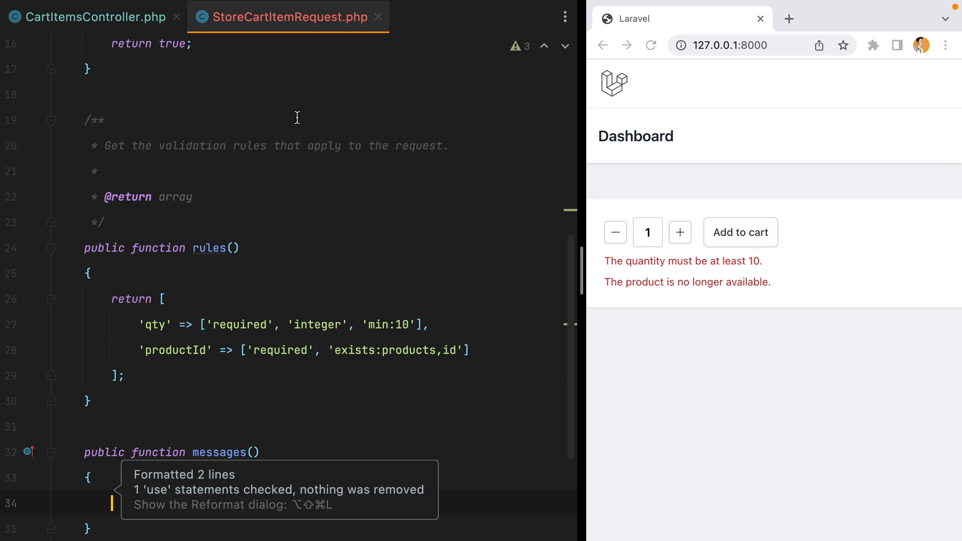
{"action": "left_click", "coordinate": [88, 17]}
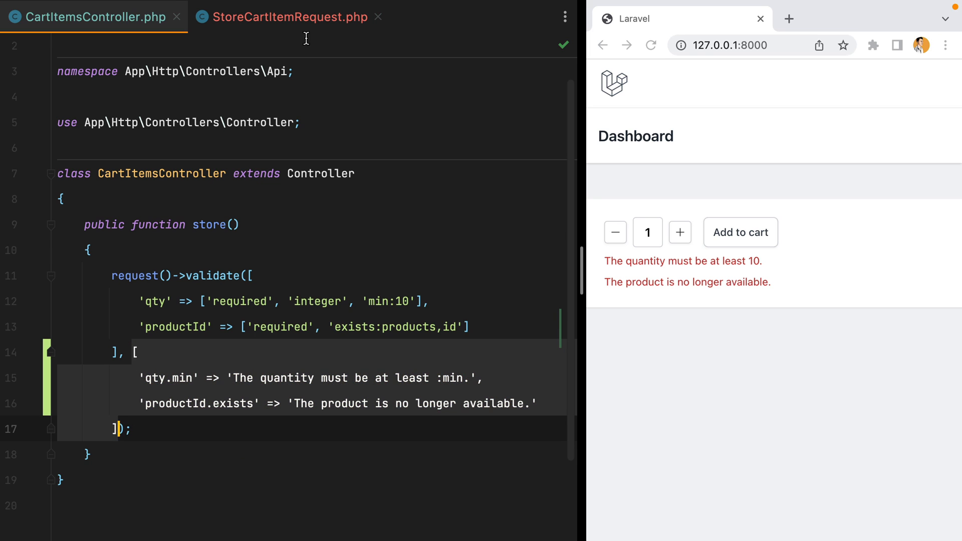
Return the custom quantity and product messages from messages(), ending with a semicolon.
{"action": "type", "text": "return ["}
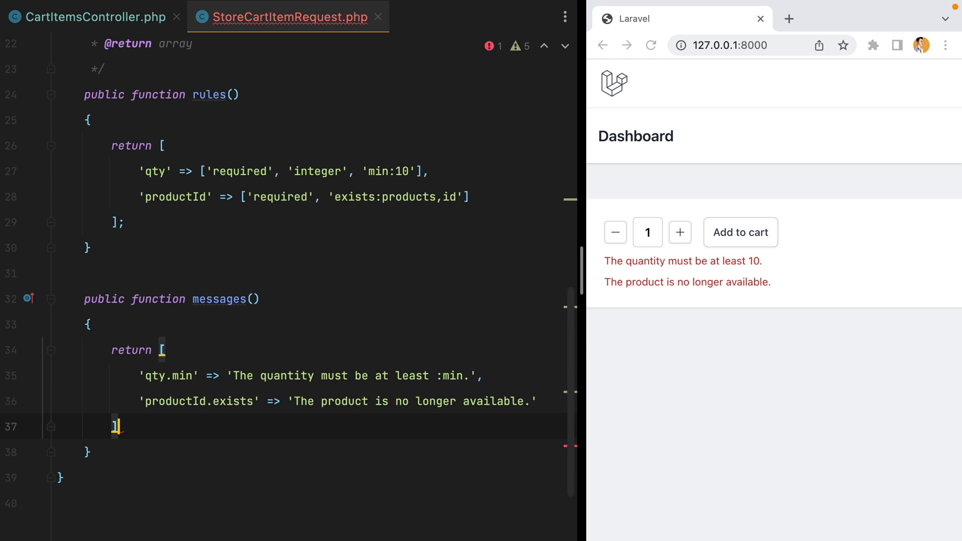
{"action": "type", "text": ";"}
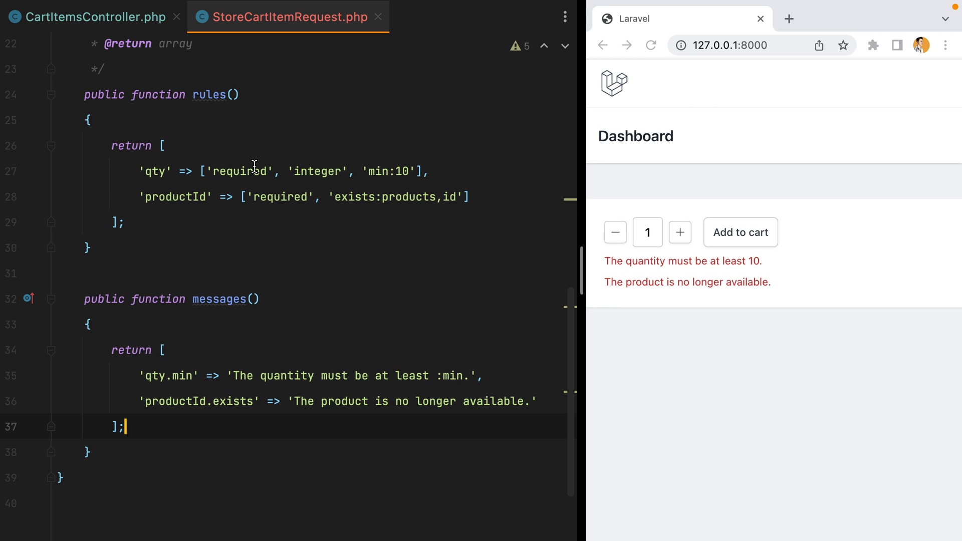
{"action": "left_click", "coordinate": [89, 17]}
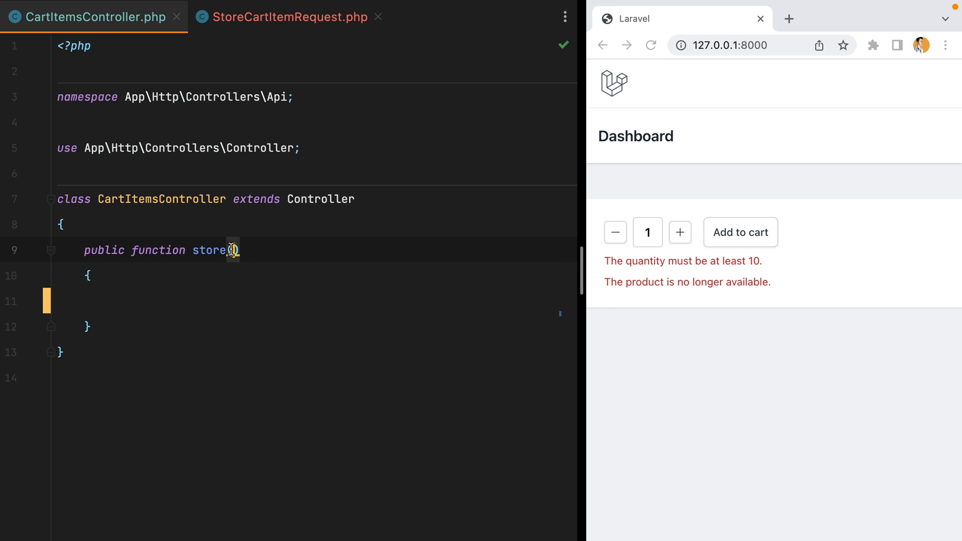
Type-hint store() with an imported StoreCartItemRequest $request and confirm the browser still shows both custom errors.
{"action": "type", "text": "(StoreCa"}
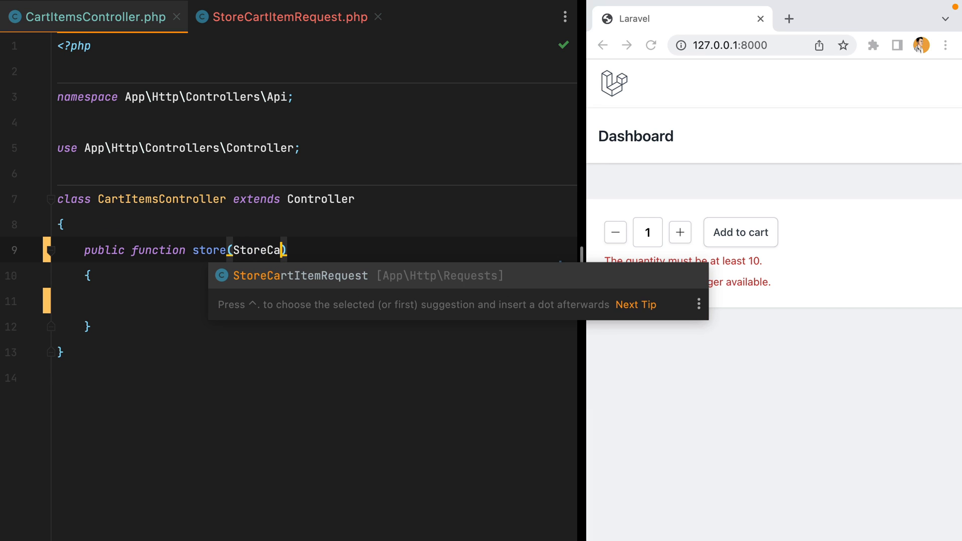
{"action": "key", "text": "Enter"}
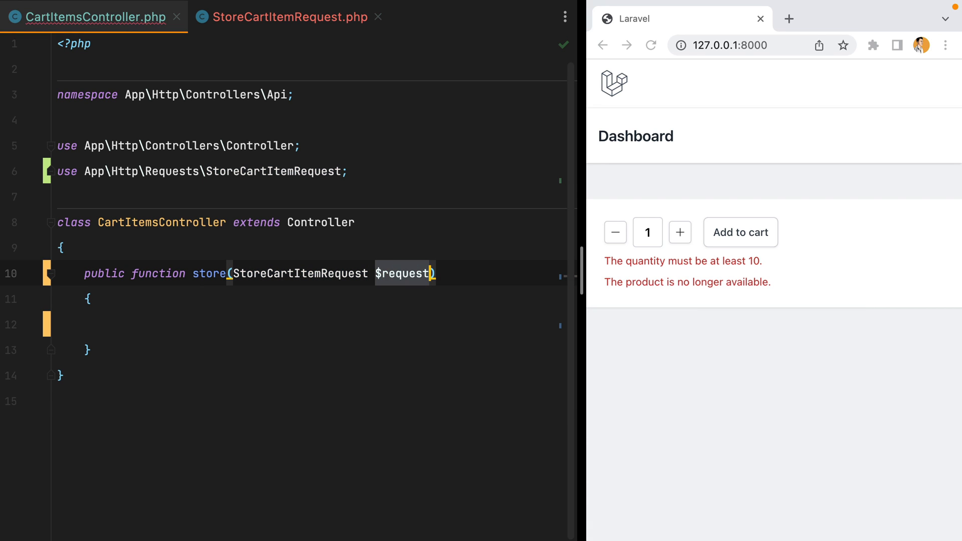
{"action": "left_click", "coordinate": [740, 232]}
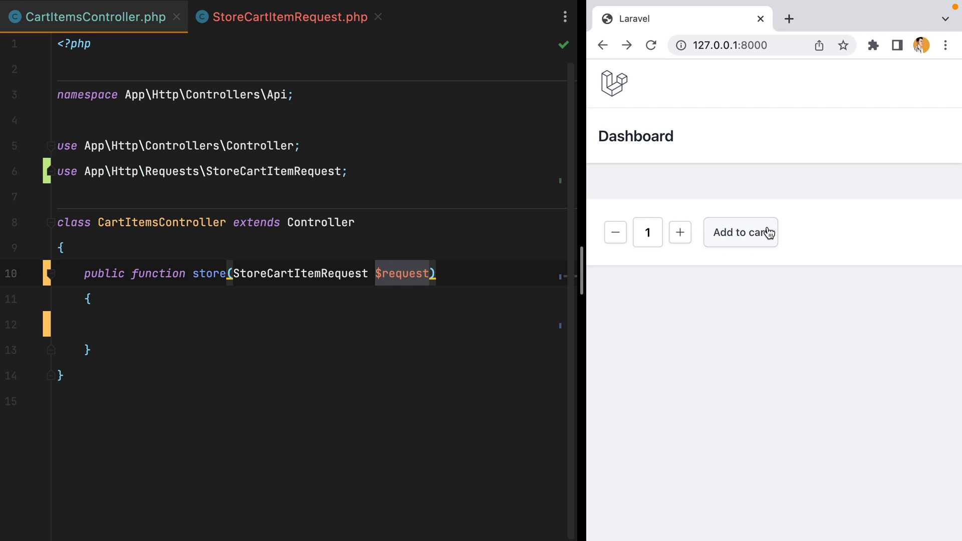
{"action": "left_click", "coordinate": [740, 233]}
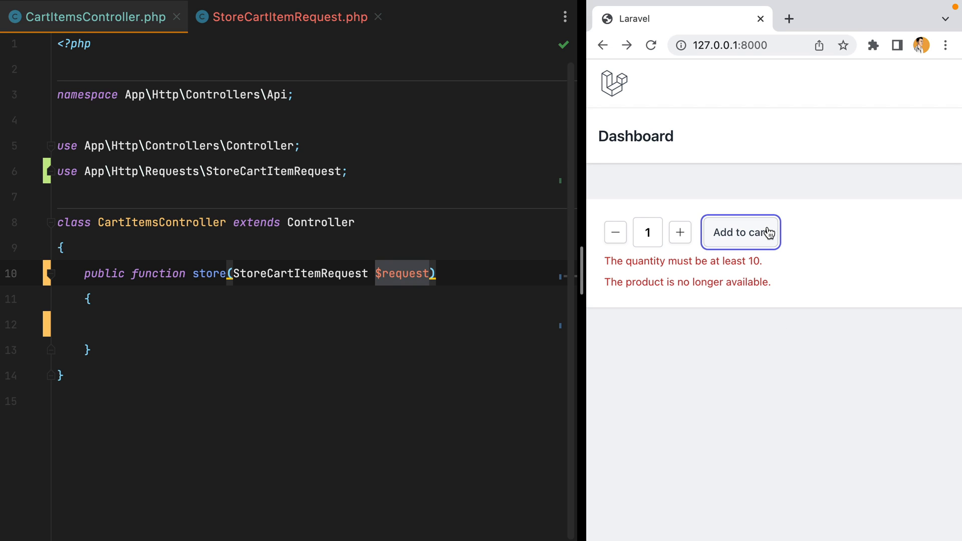